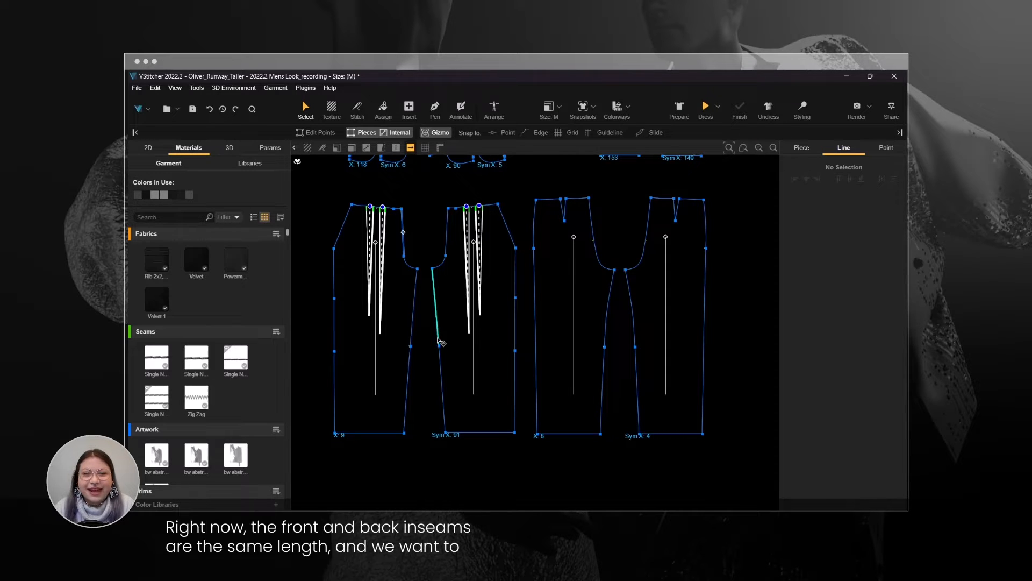
- Level the trouser piece by its hem edge and set its grain line perpendicular
click(610, 296)
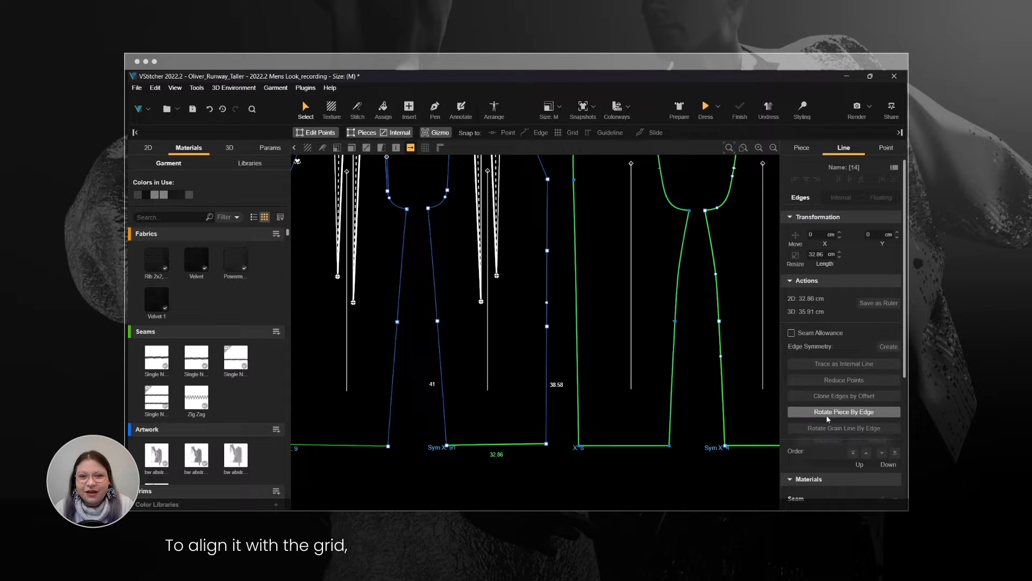
click(844, 412)
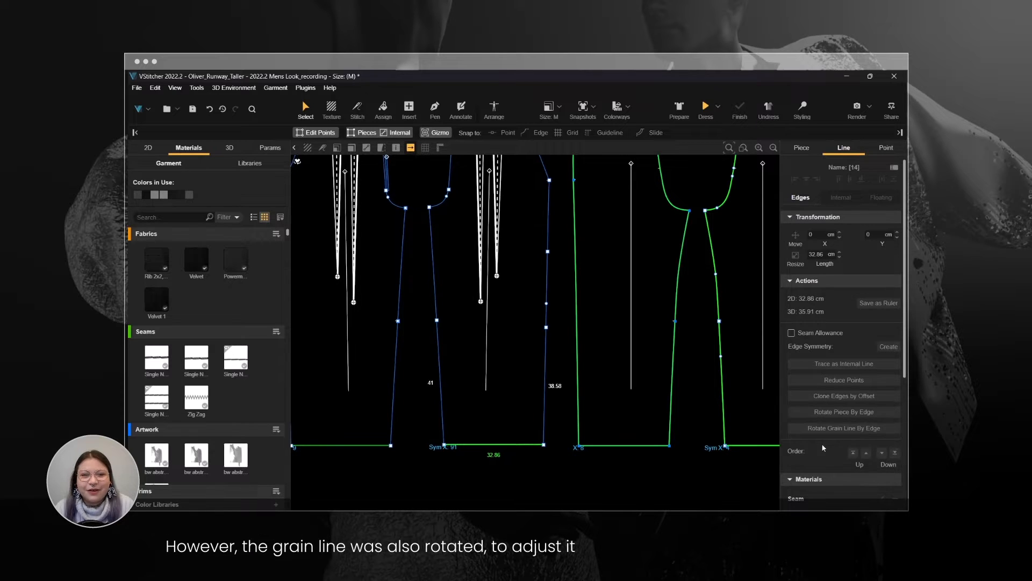
mouse_move(844, 428)
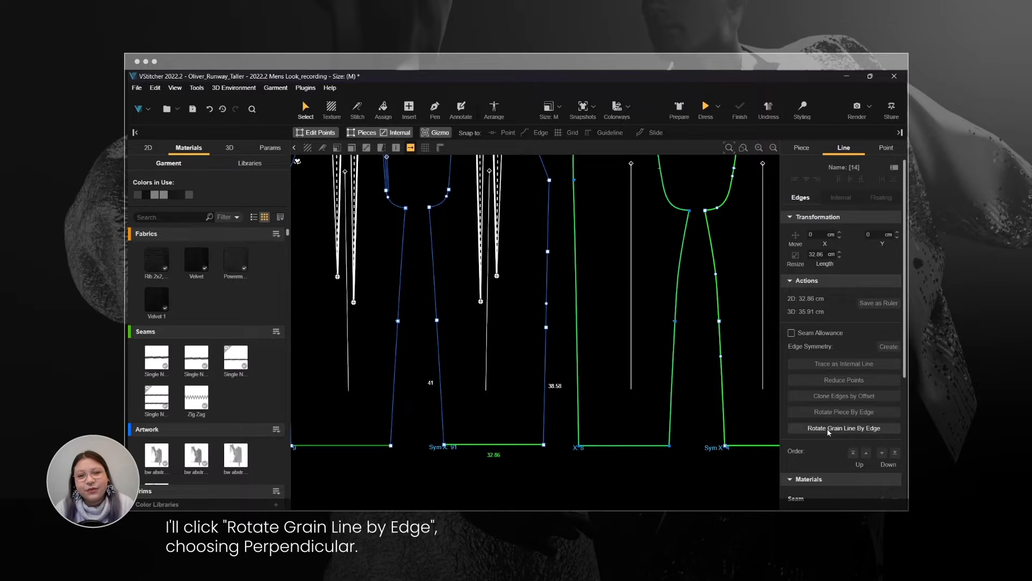
click(843, 428)
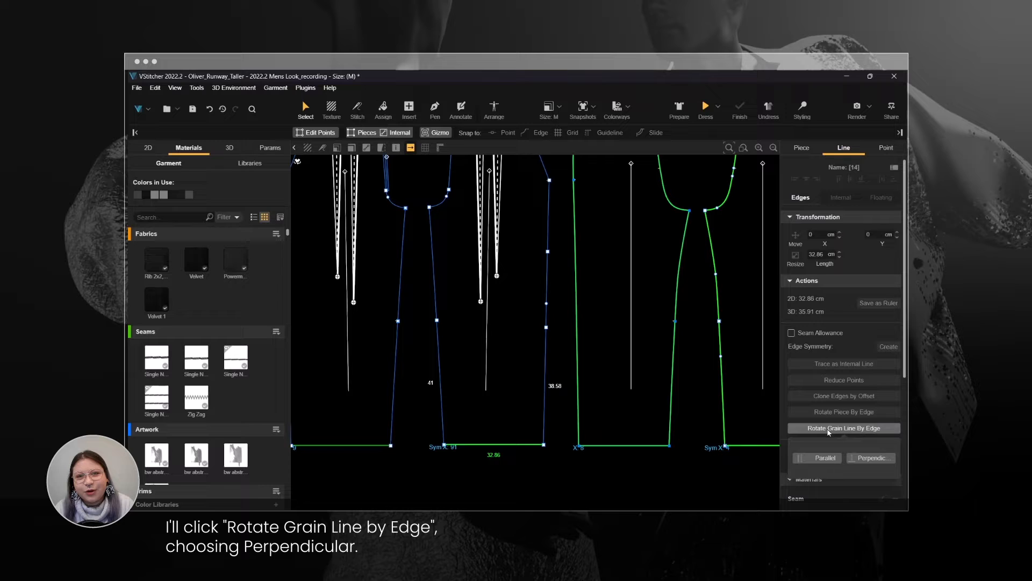
click(842, 428)
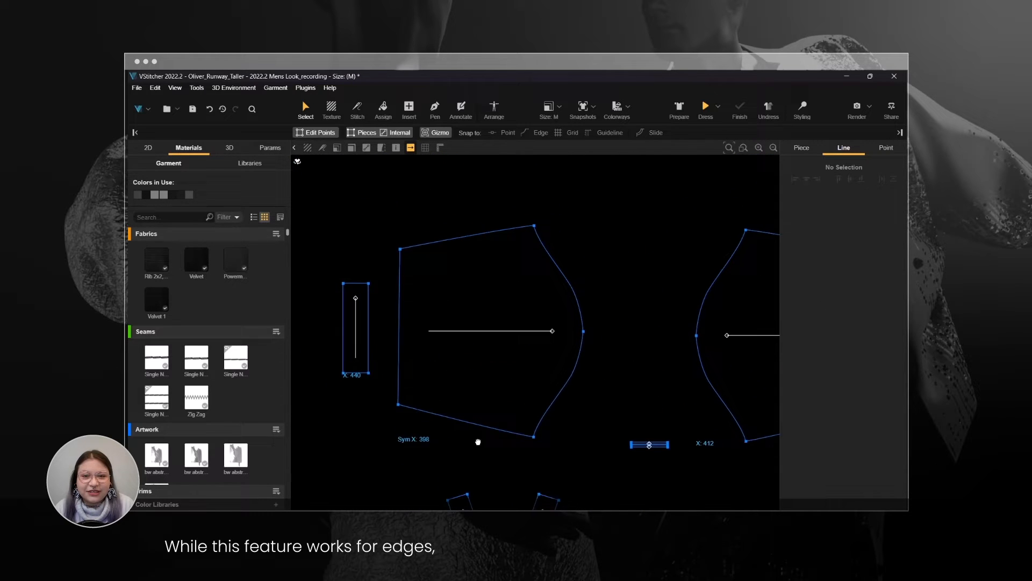
- Widen the sleeve by inserting and applying a Slash and Spread
click(409, 105)
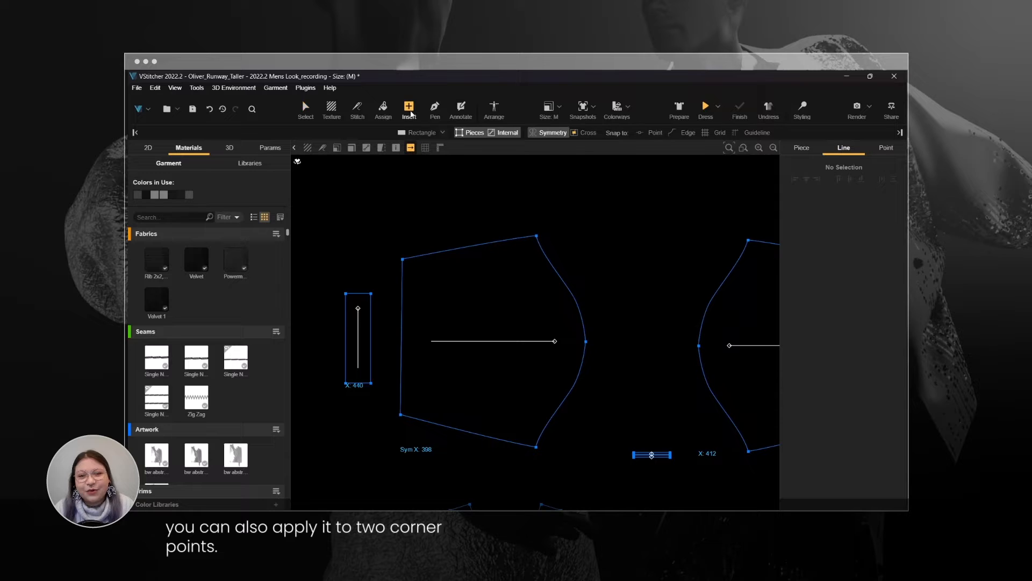
click(439, 132)
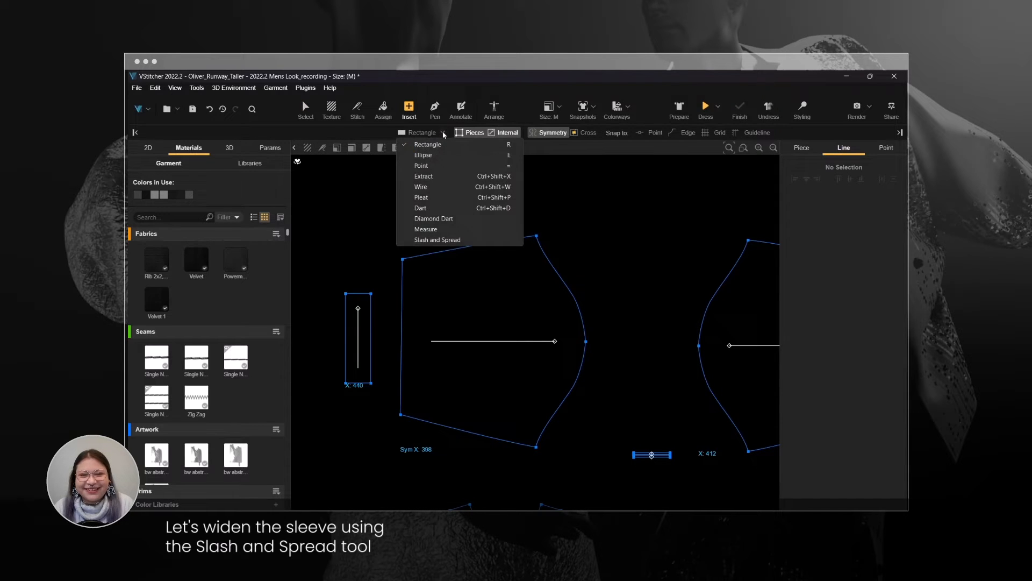
click(436, 239)
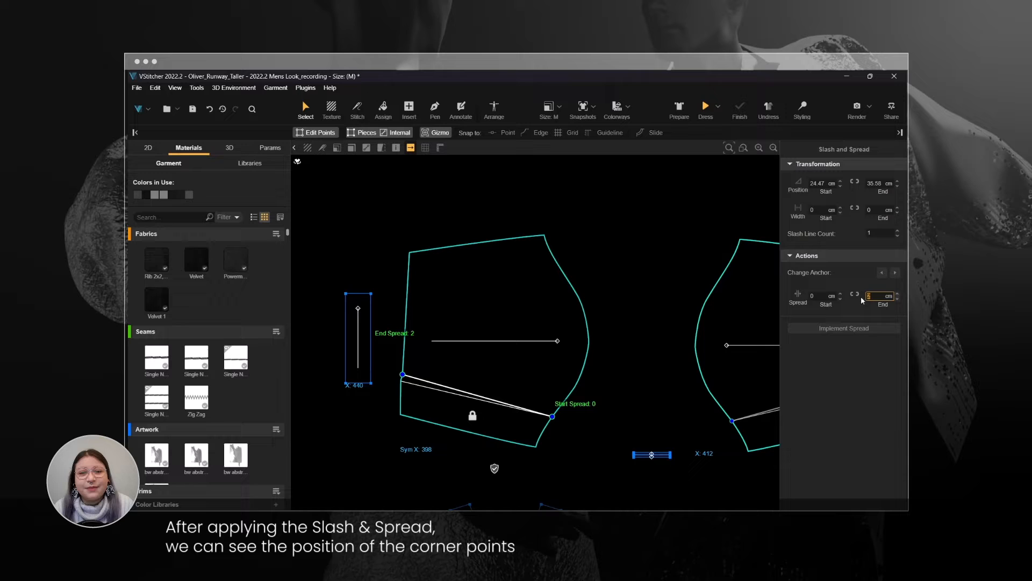
click(843, 328)
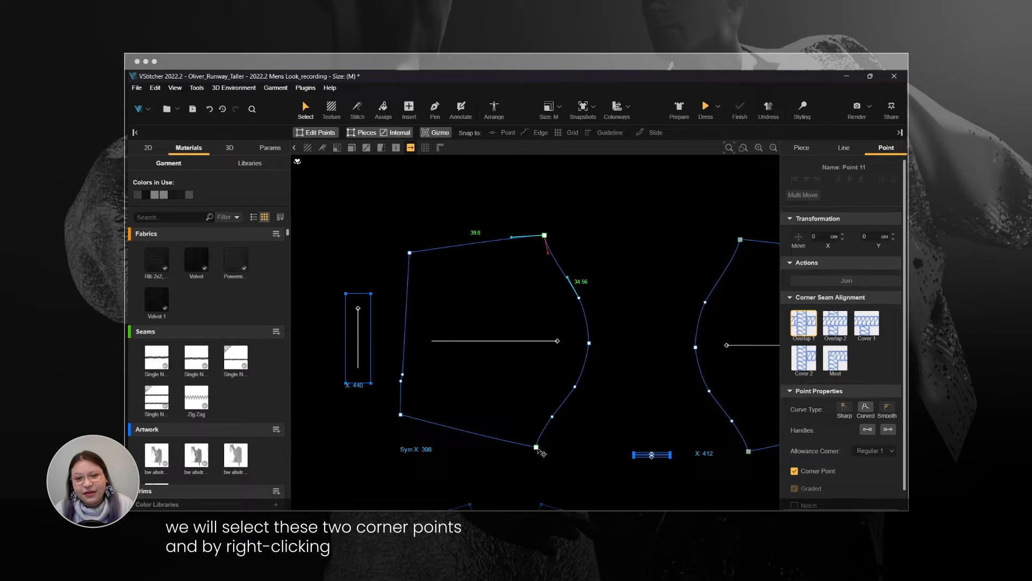
- Rotate the sleeve vertical between two corners and set its grain line perpendicular
right_click(537, 452)
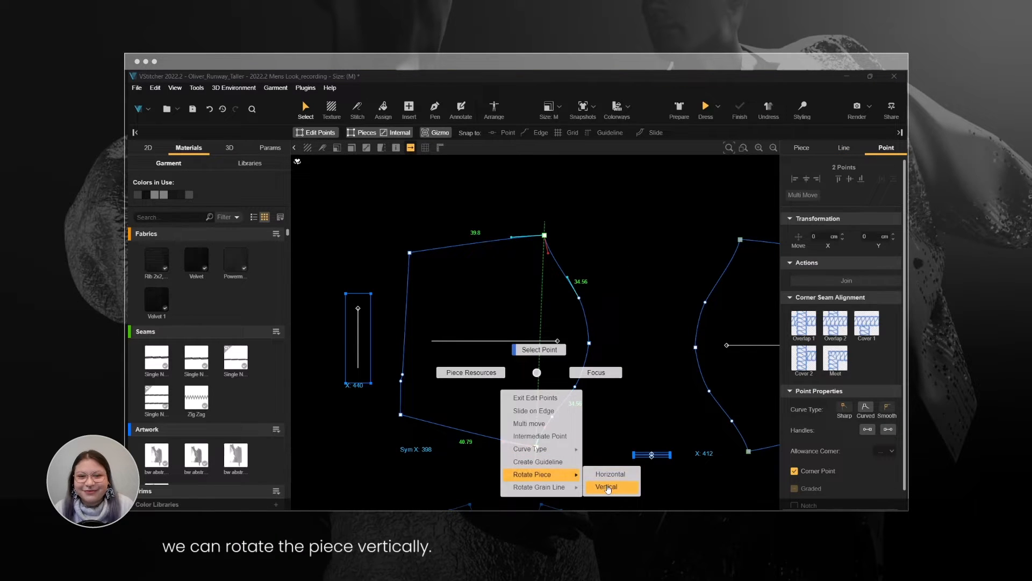
click(604, 486)
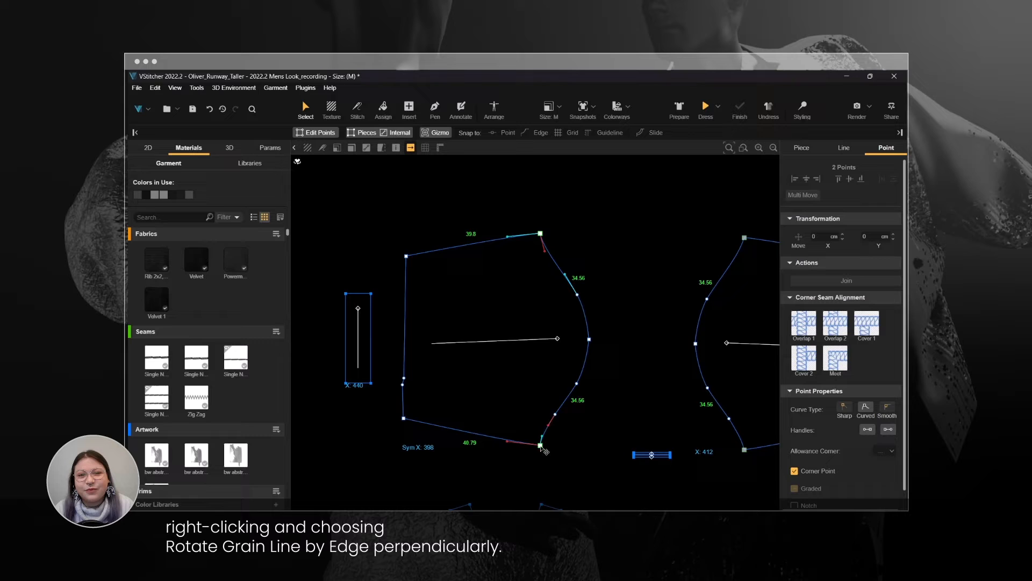
right_click(539, 451)
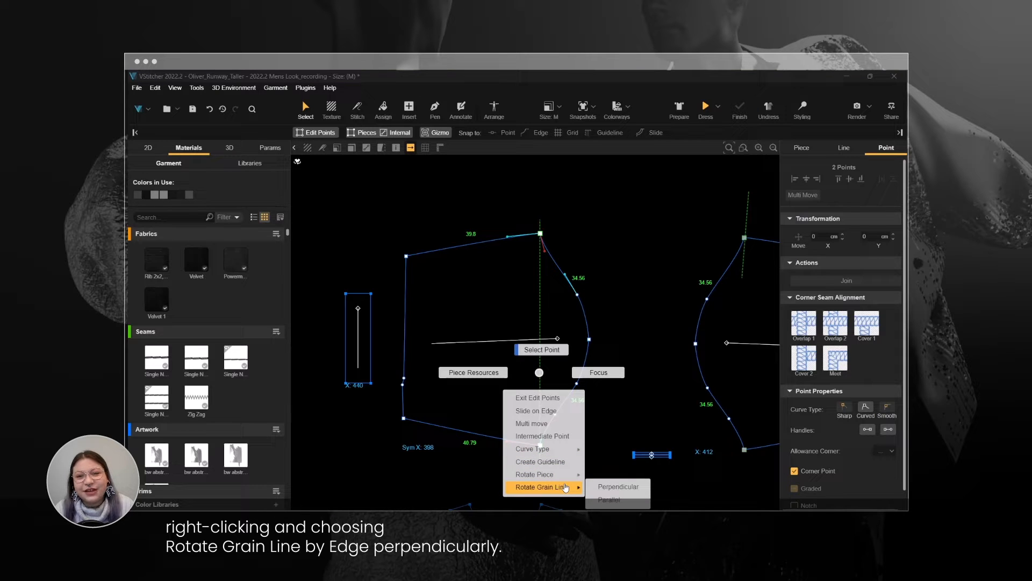
mouse_move(618, 487)
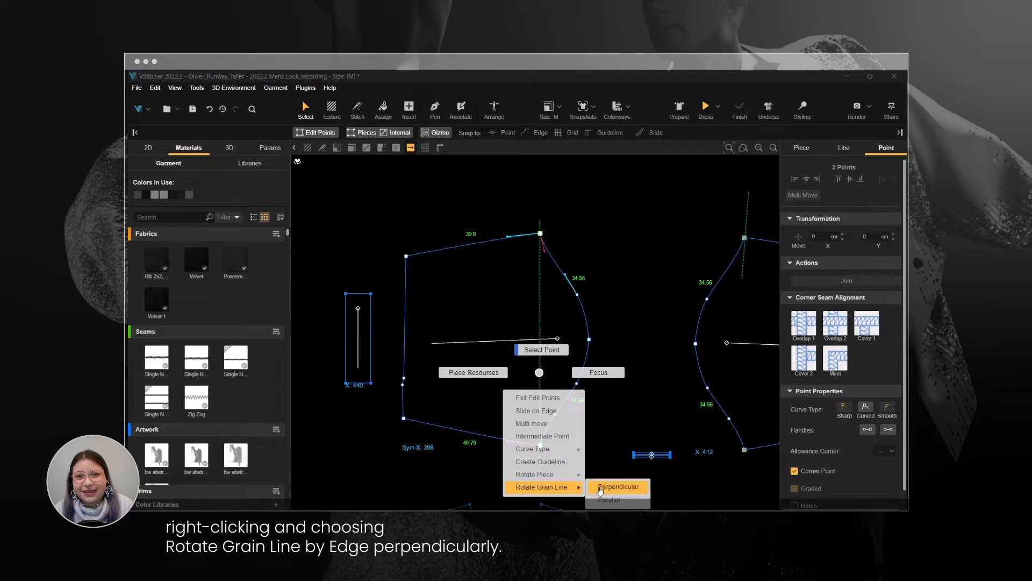
click(617, 486)
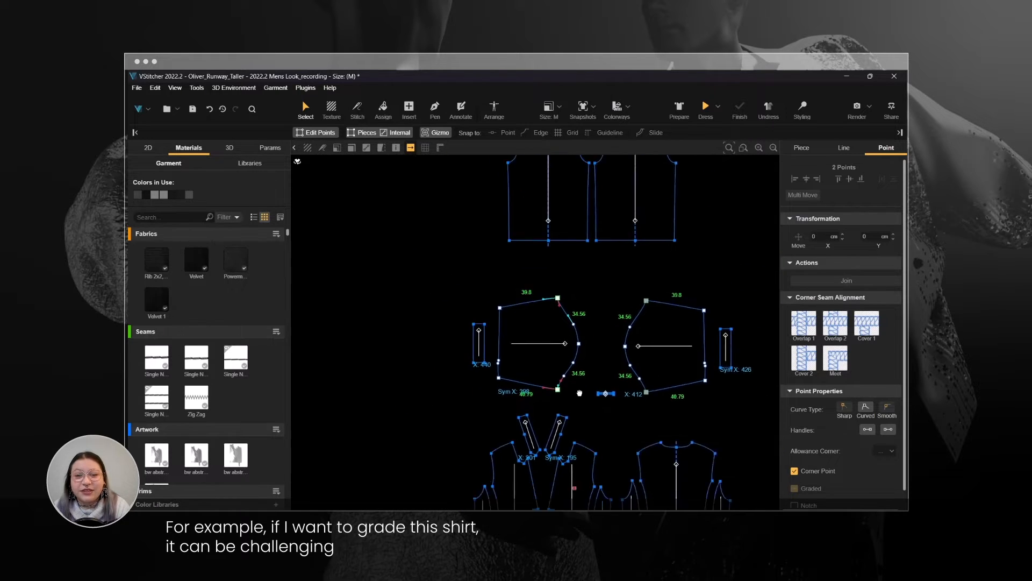
- Rotate the shirt side panel by its slanted side seam to stand vertical
scroll(down, 3)
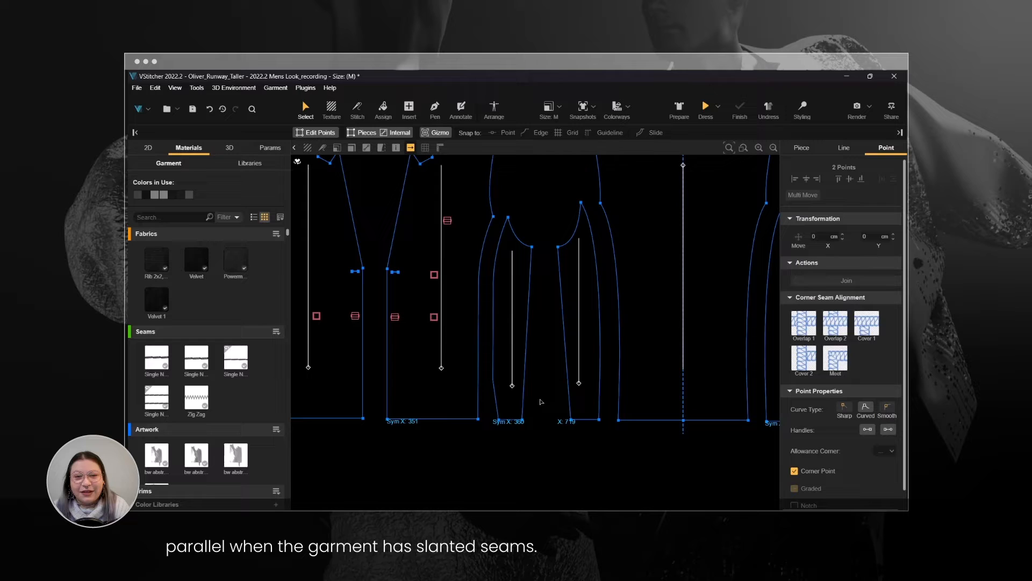
click(522, 317)
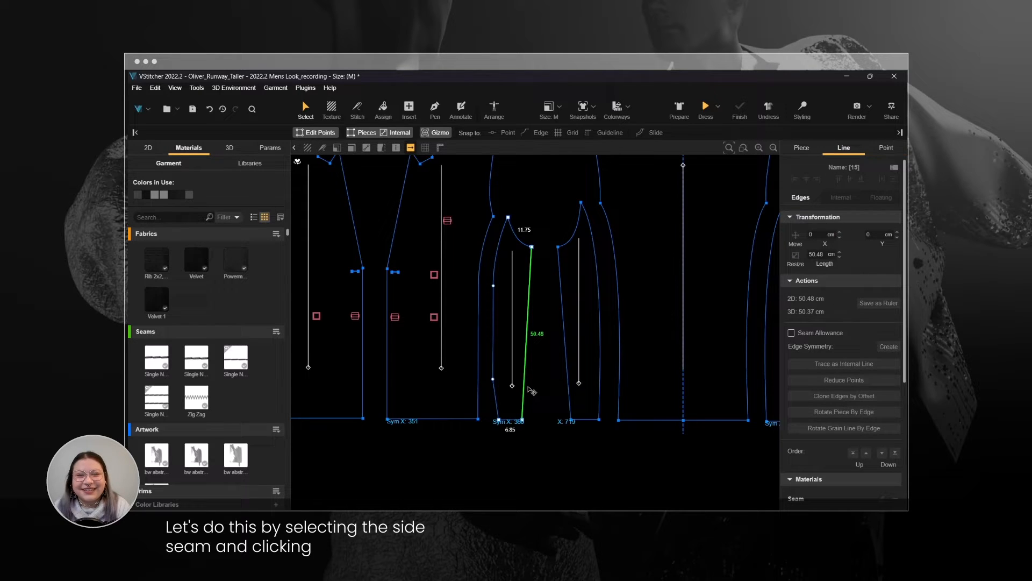
click(844, 412)
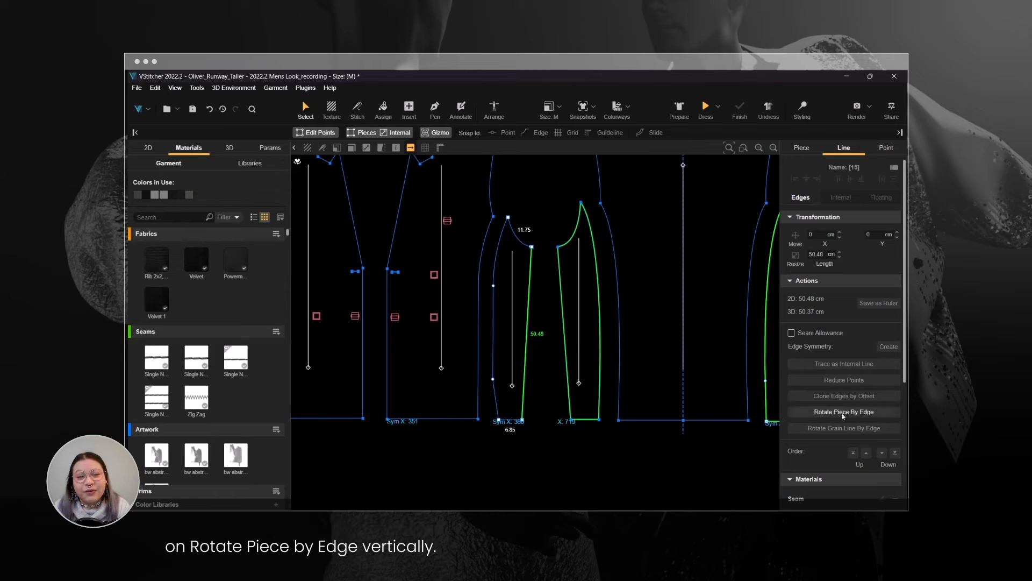
click(844, 412)
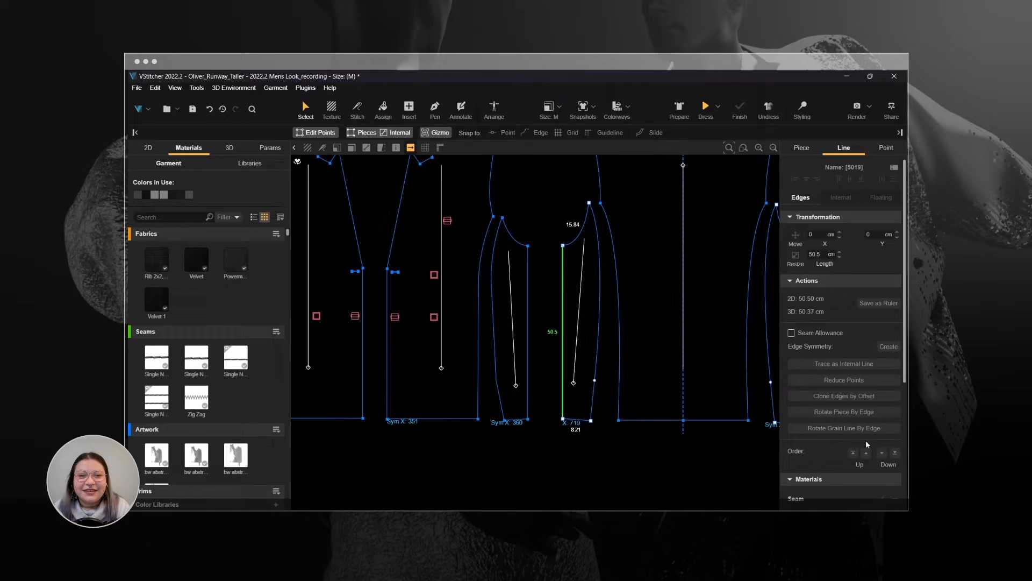
click(196, 87)
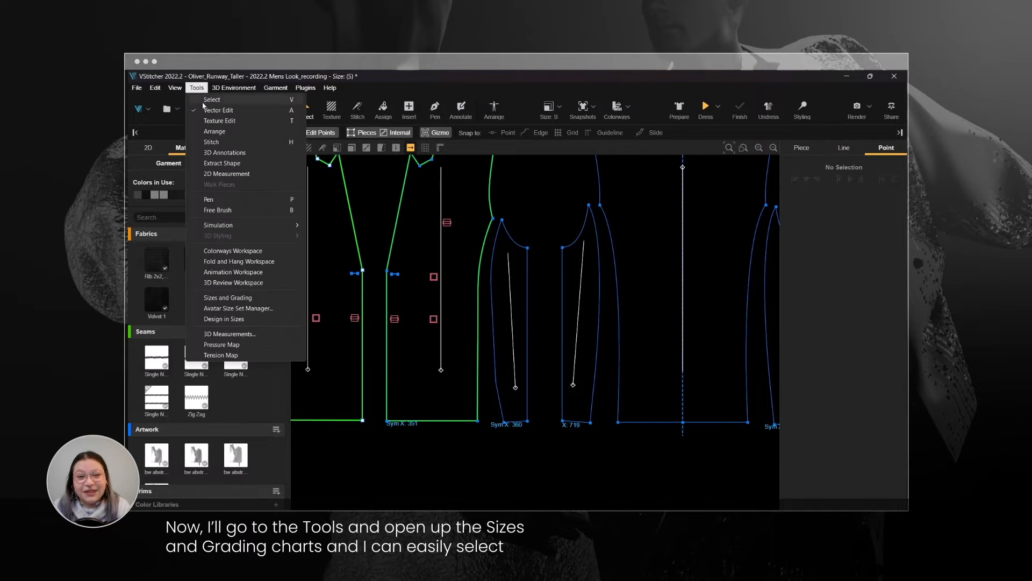
- In Sizes and Grading, enable Grade Point on the 3D trim with 2 cm steps
click(226, 296)
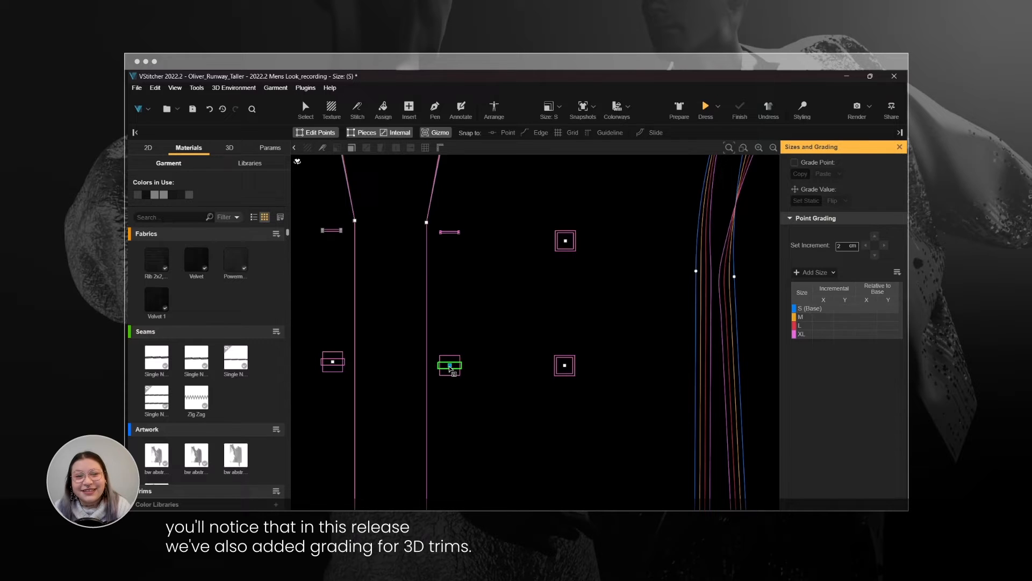
click(449, 366)
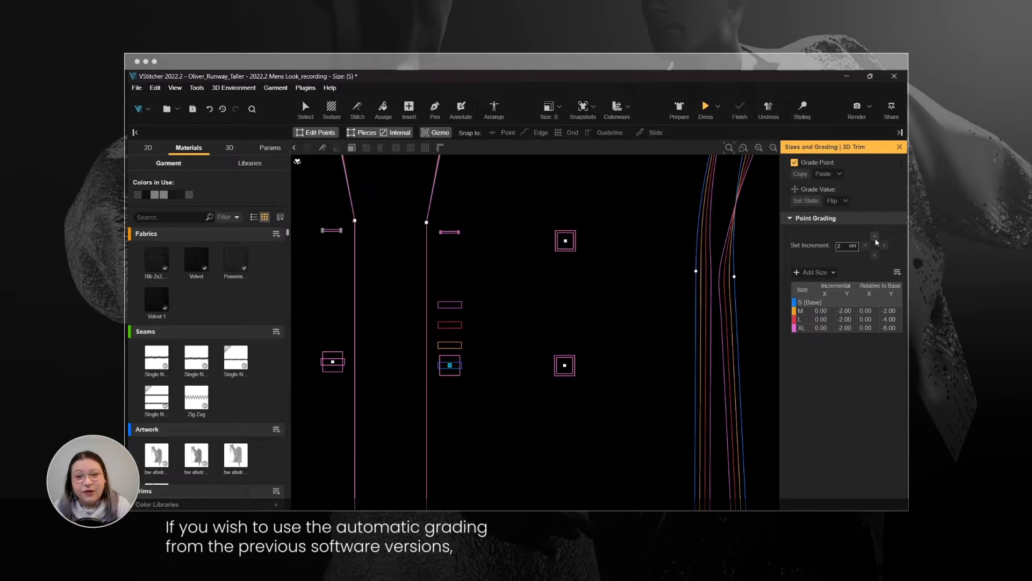
click(795, 161)
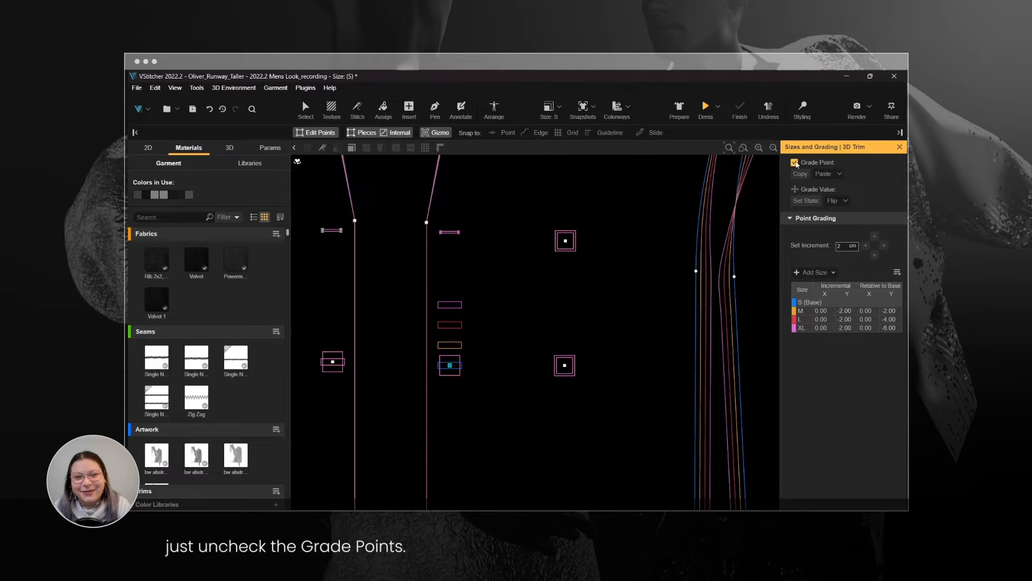
click(795, 162)
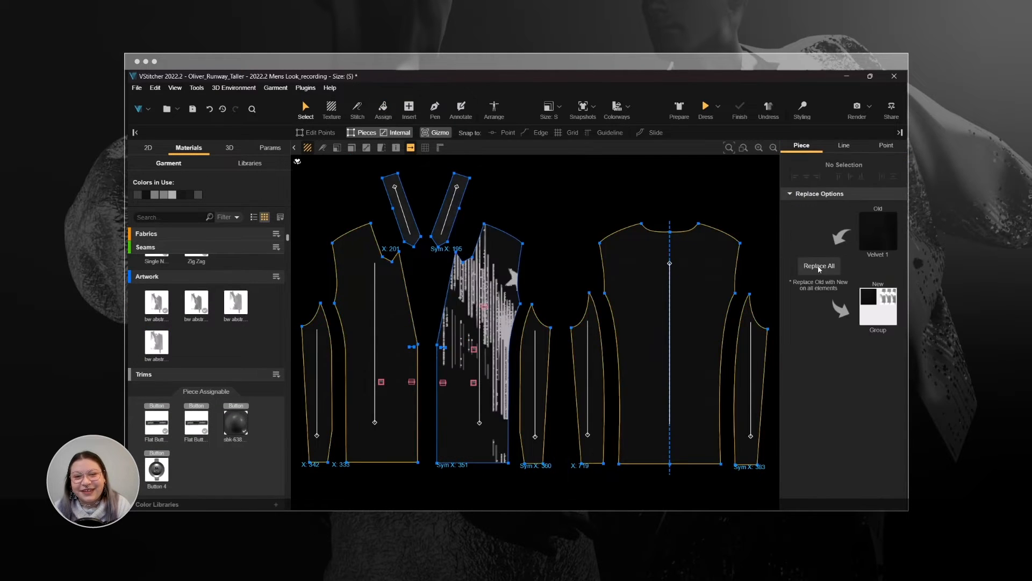
- Replace the velvet fabric with the print group and turn the back piece's print
click(818, 265)
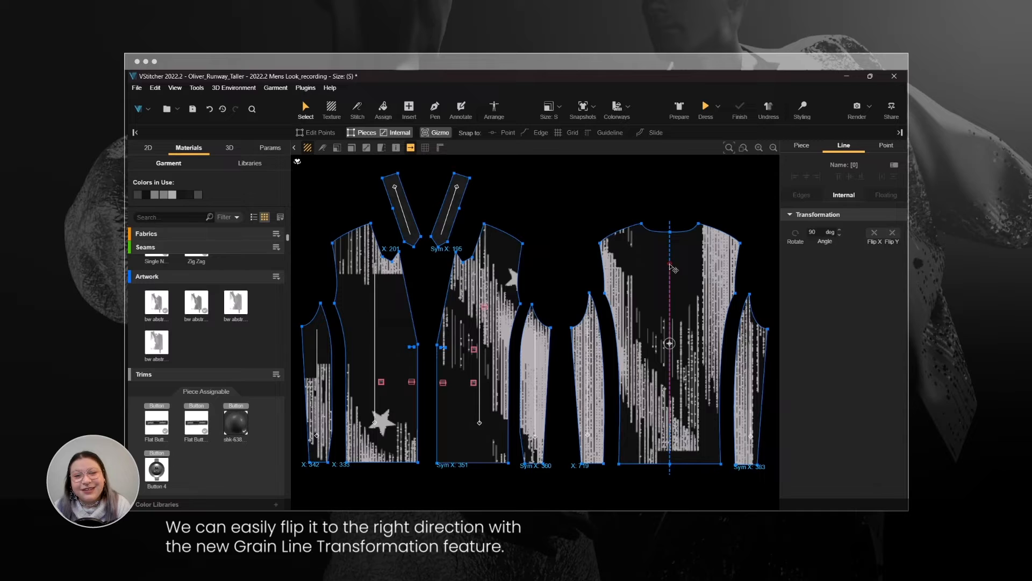
click(873, 235)
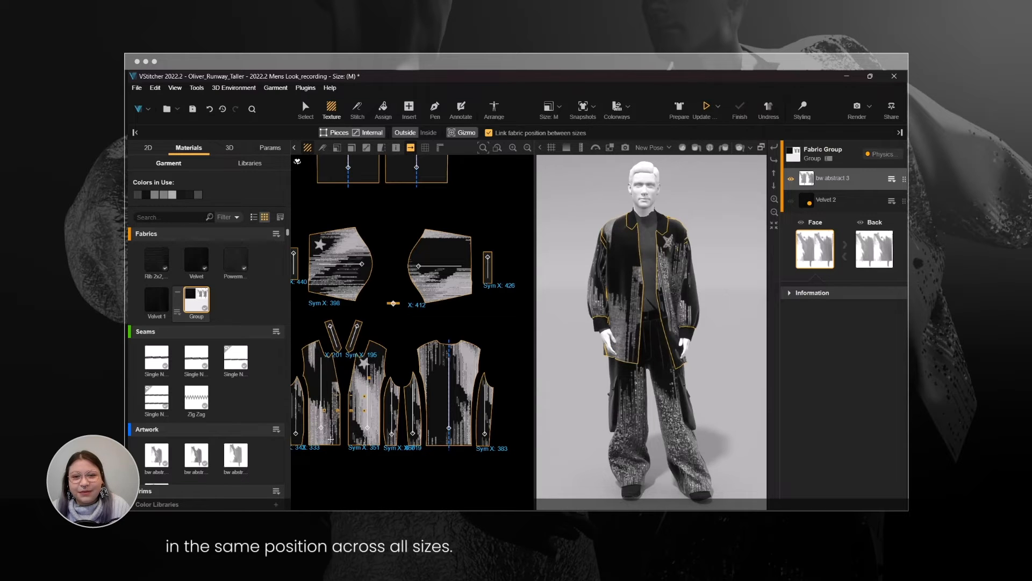
scroll(up, 3)
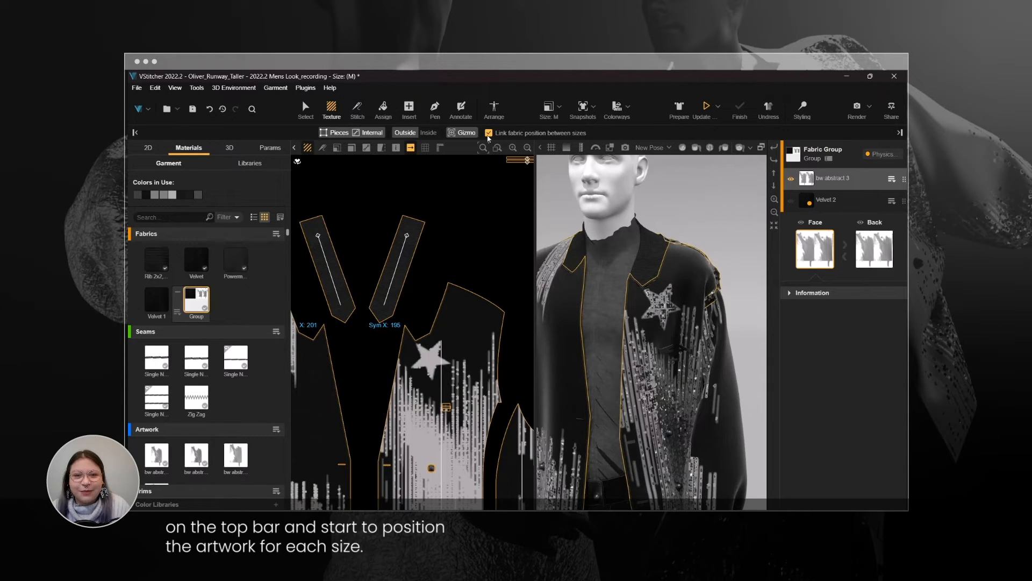
- Toggle 'Link fabric position between sizes' and switch to another garment size
click(305, 109)
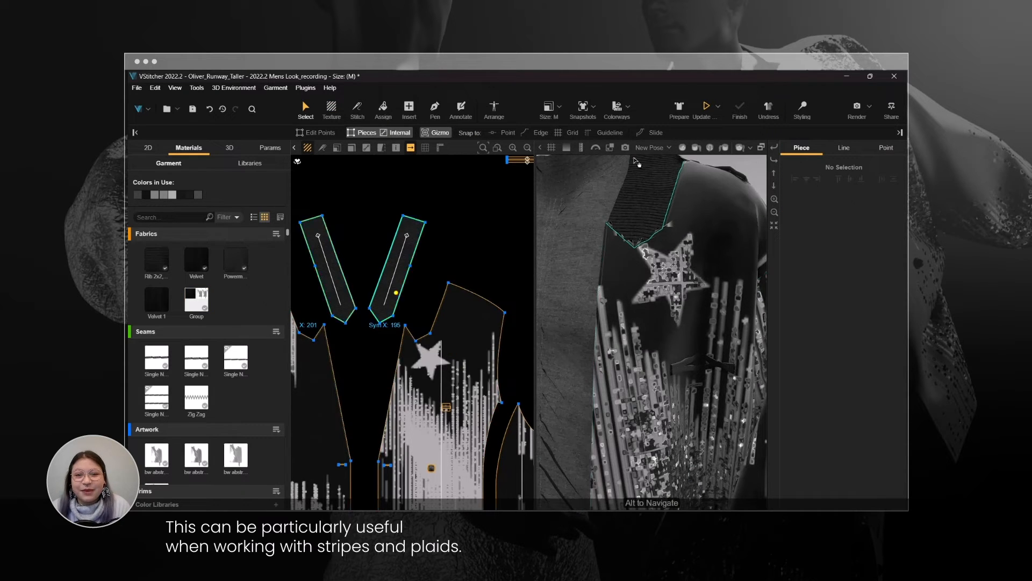
click(548, 109)
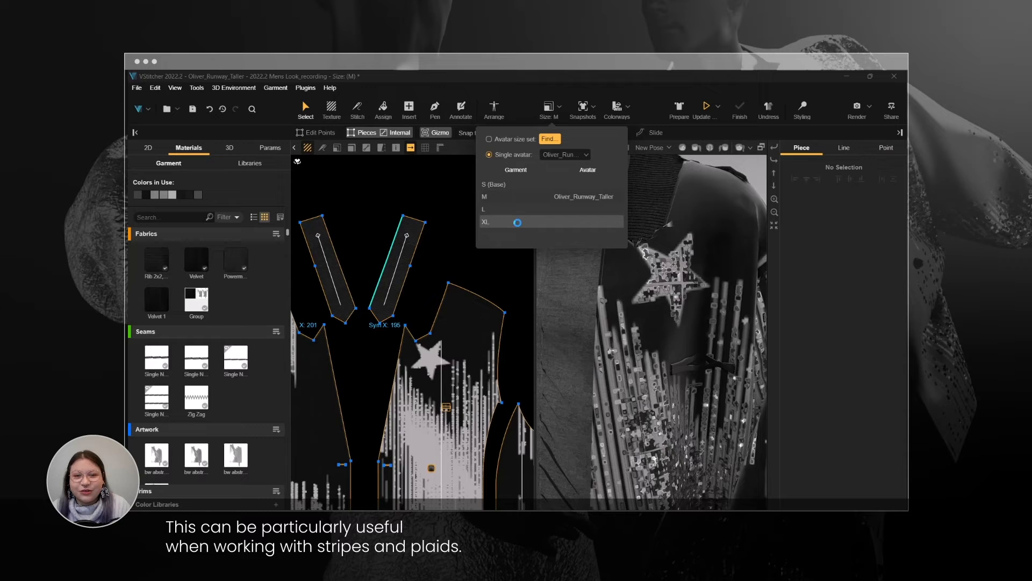
click(486, 220)
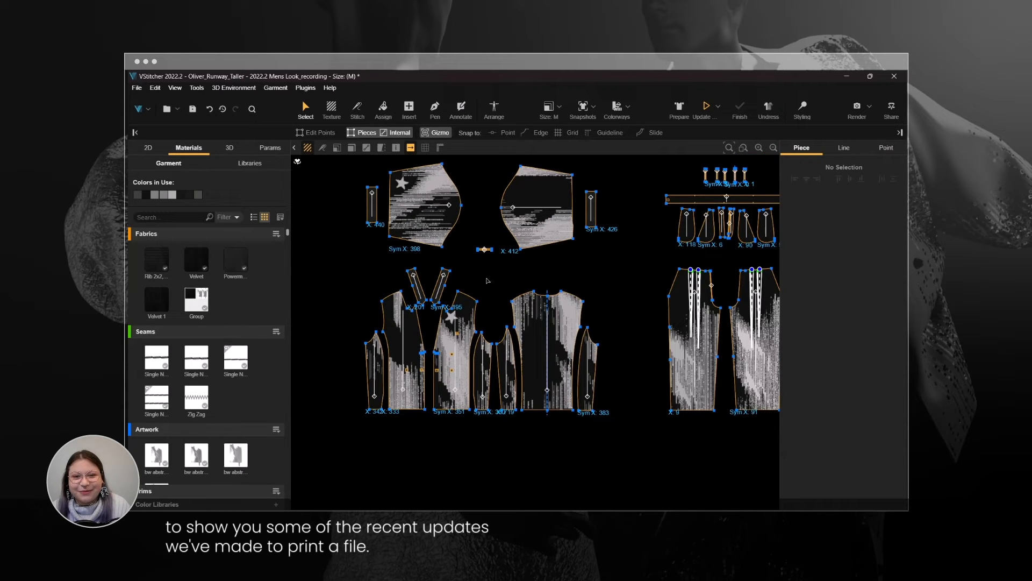
- Set the guidelines' X position and place the jacket pieces between them
click(441, 148)
text(150)
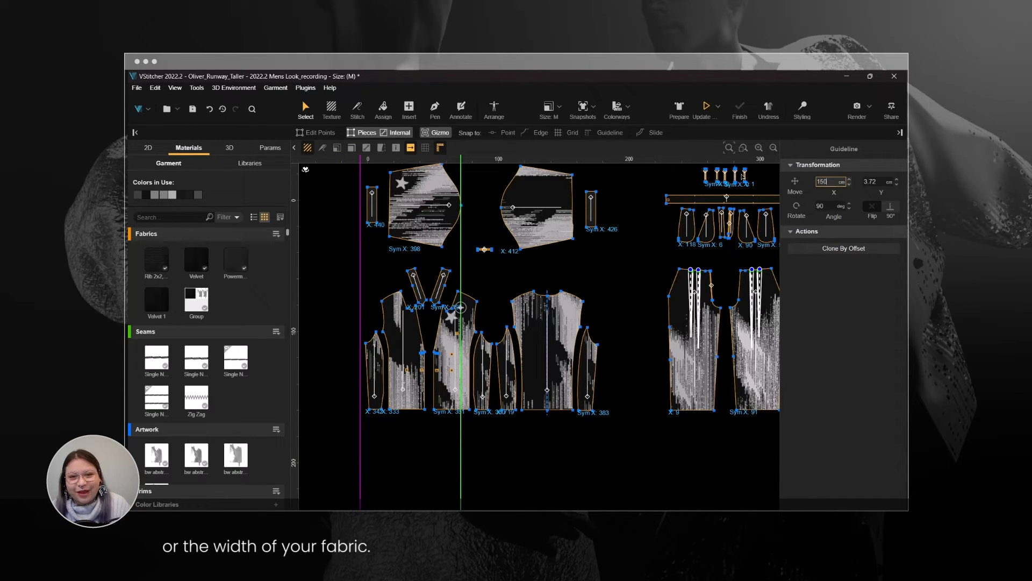
click(370, 365)
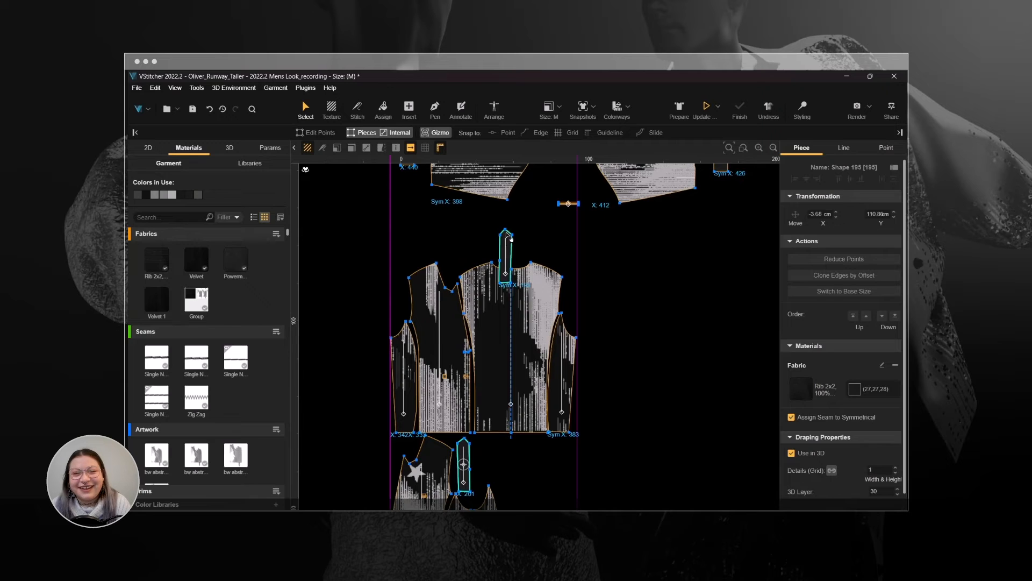
click(844, 147)
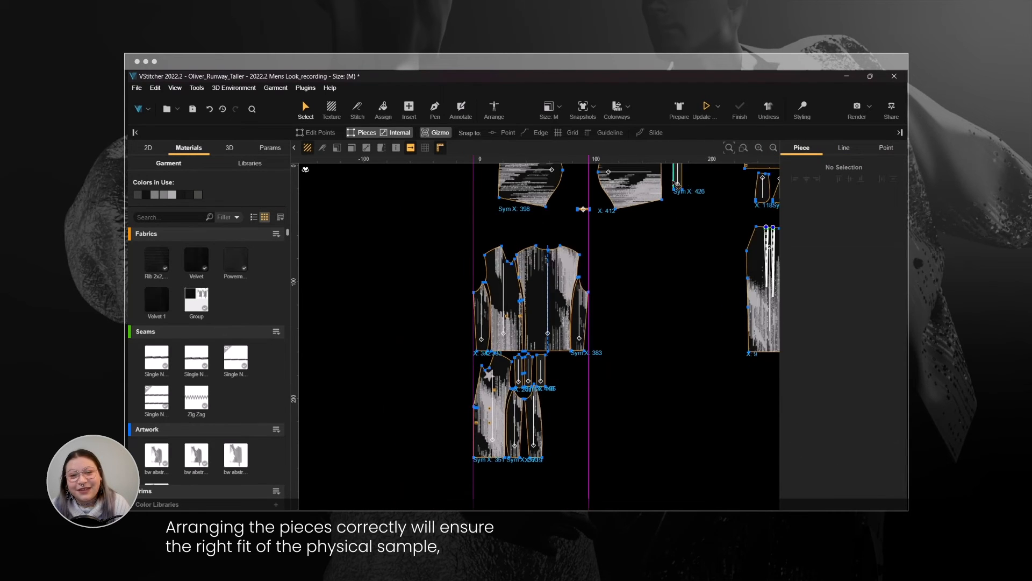
click(546, 375)
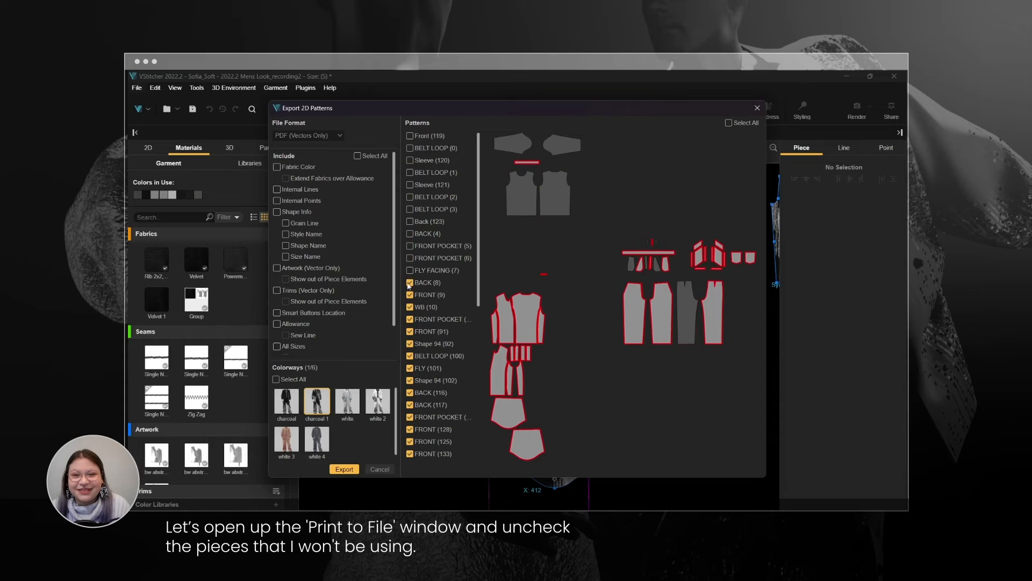
- Toggle Shape Info on and off and set the export format to PDF with Textures
scroll(down, 3)
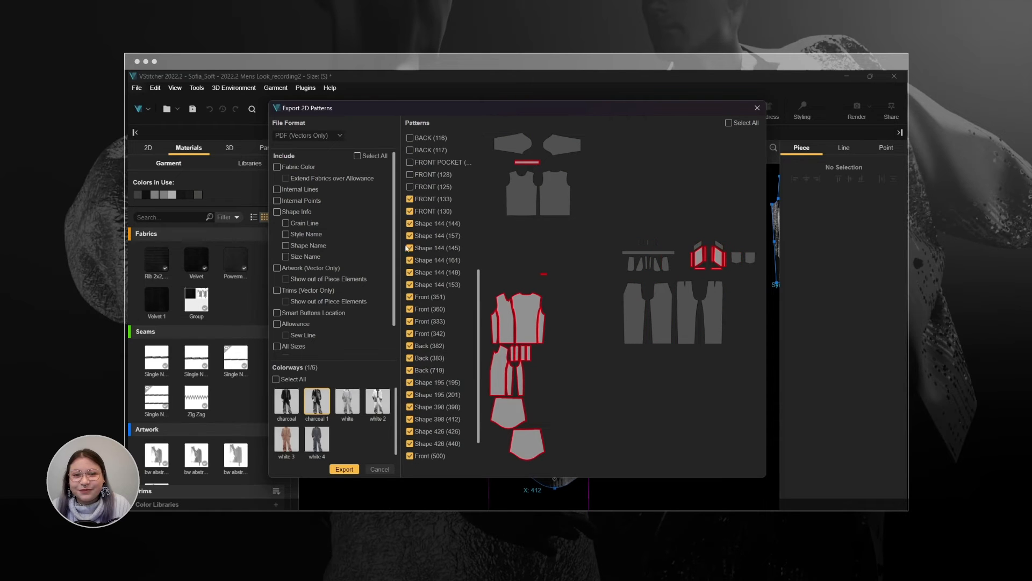
scroll(down, 3)
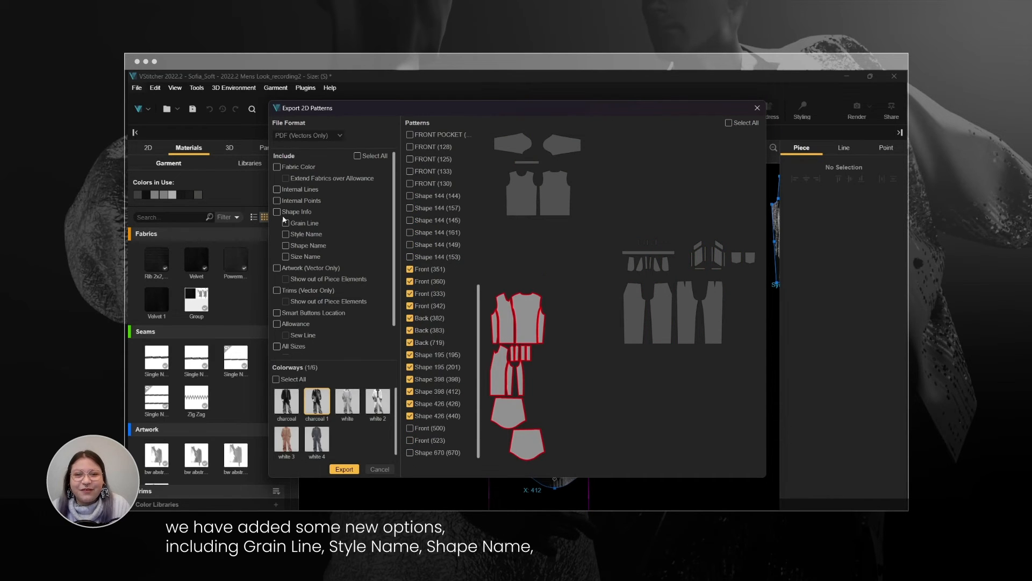
click(276, 212)
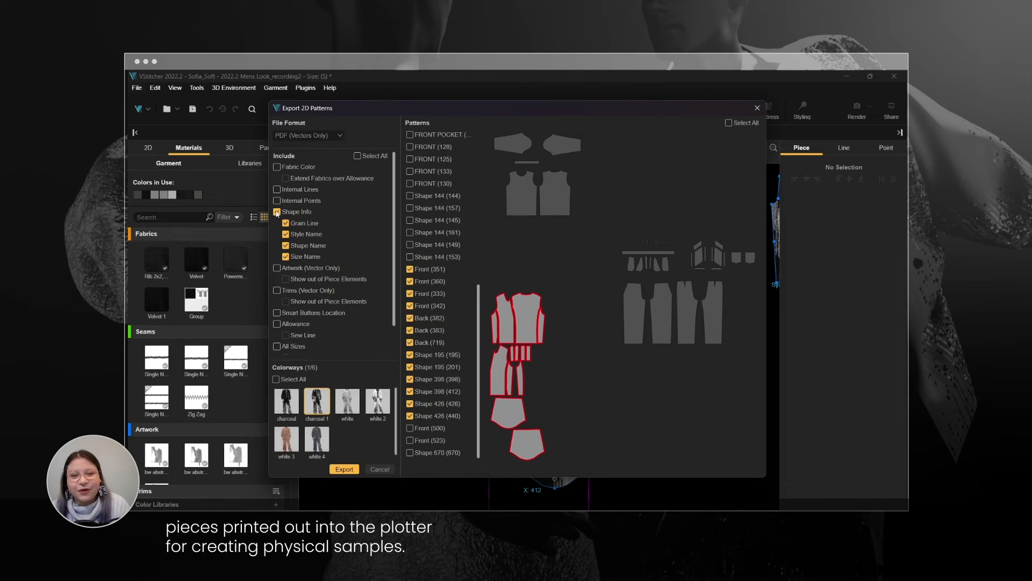
click(278, 212)
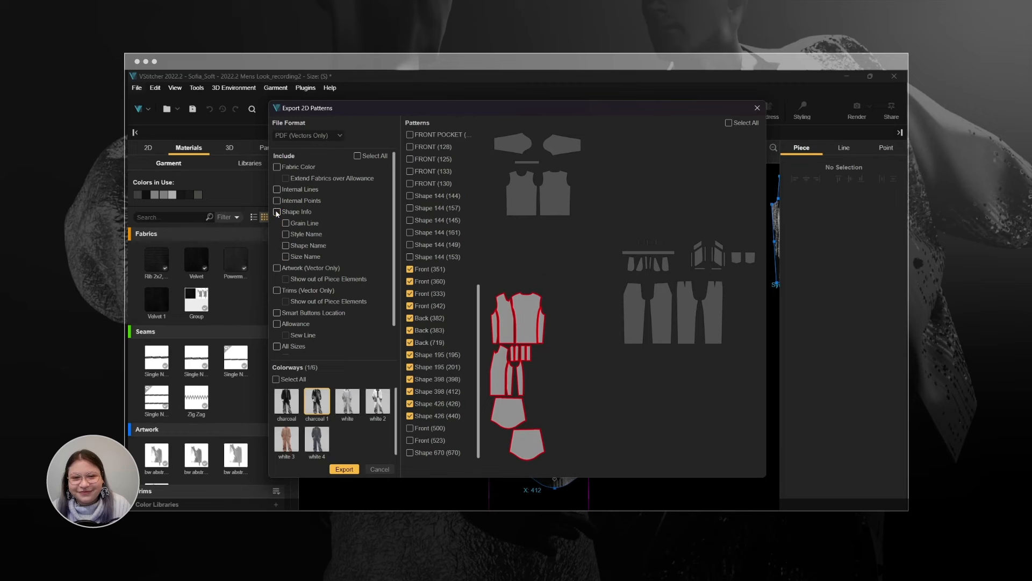
click(306, 135)
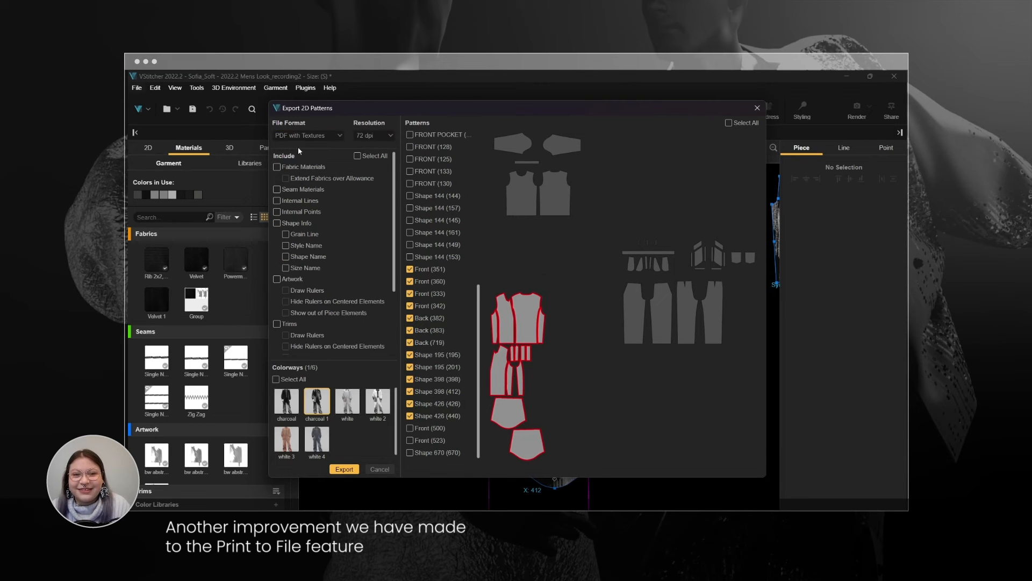
- Check fabric materials, artwork, allowance without sew line and smart button locations, then export
click(276, 166)
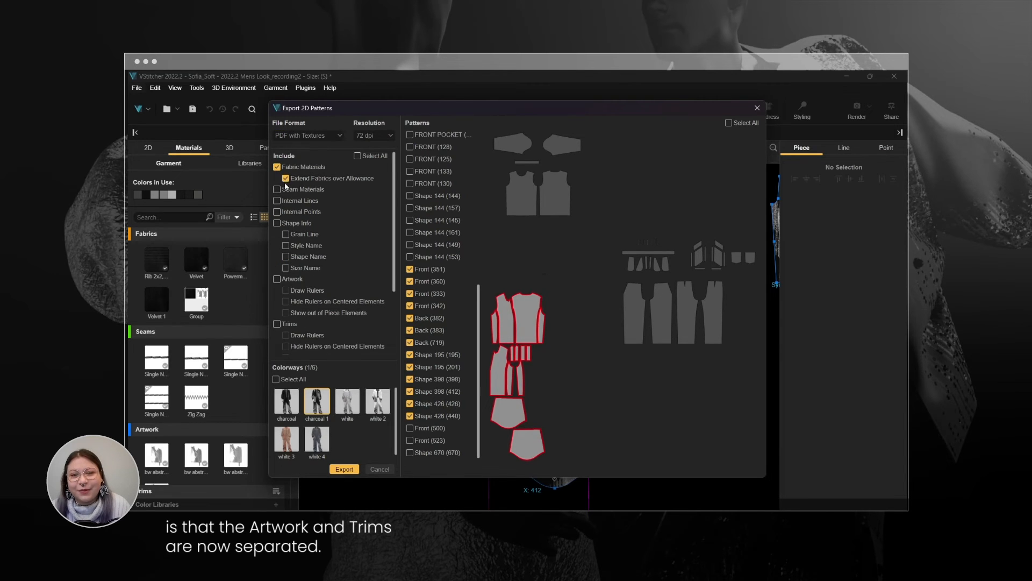
click(276, 278)
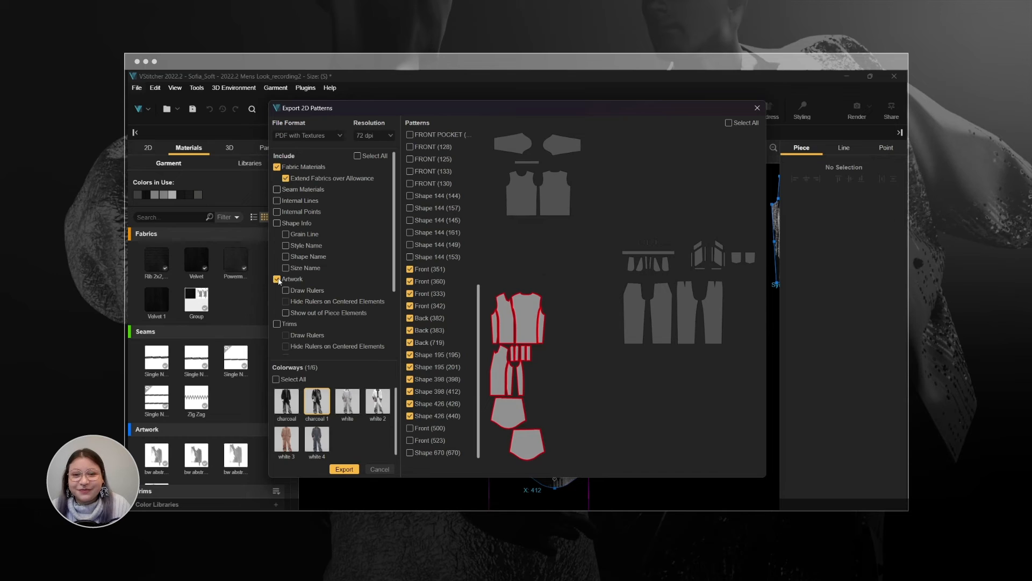
scroll(down, 3)
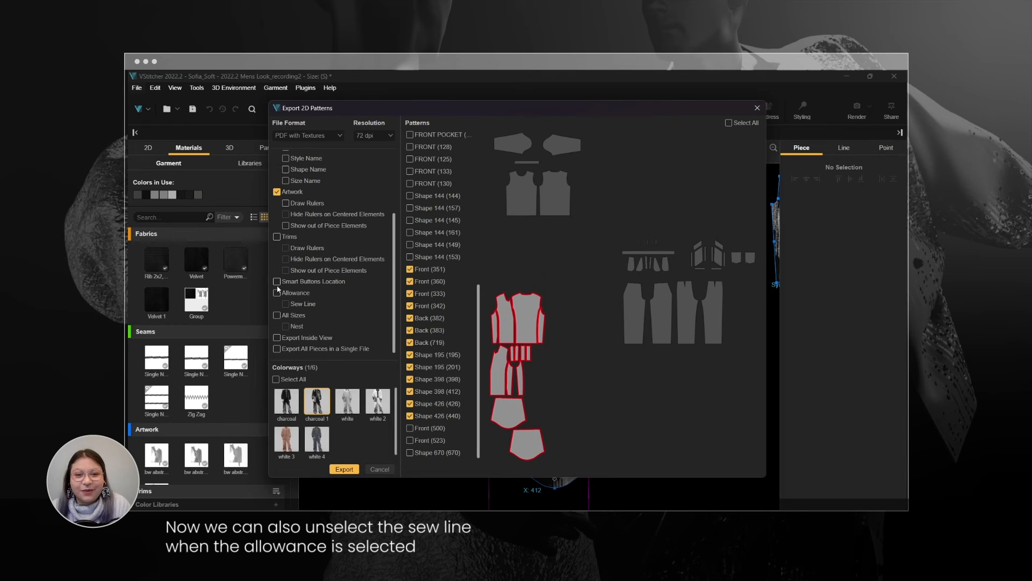
click(276, 292)
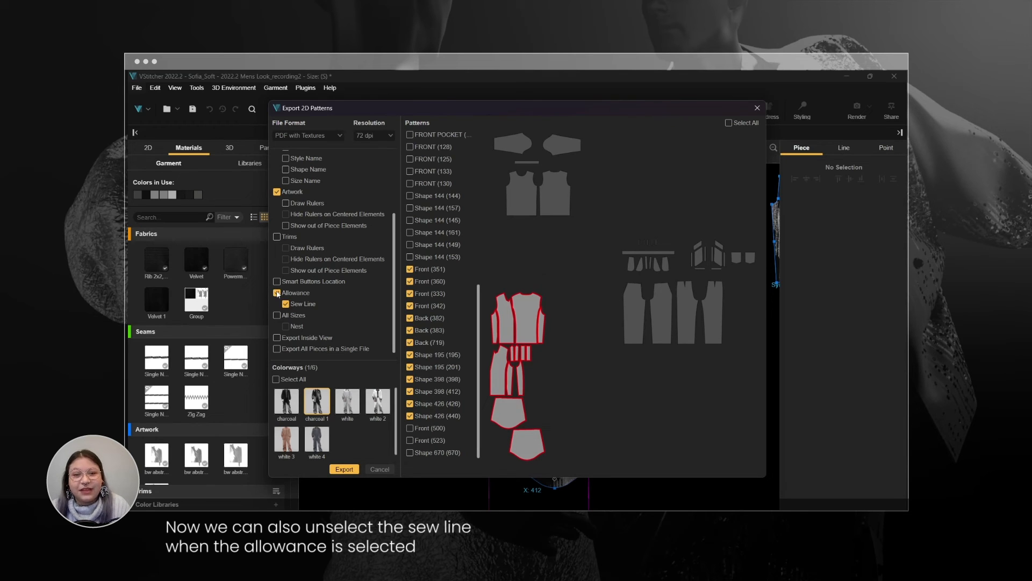
click(285, 303)
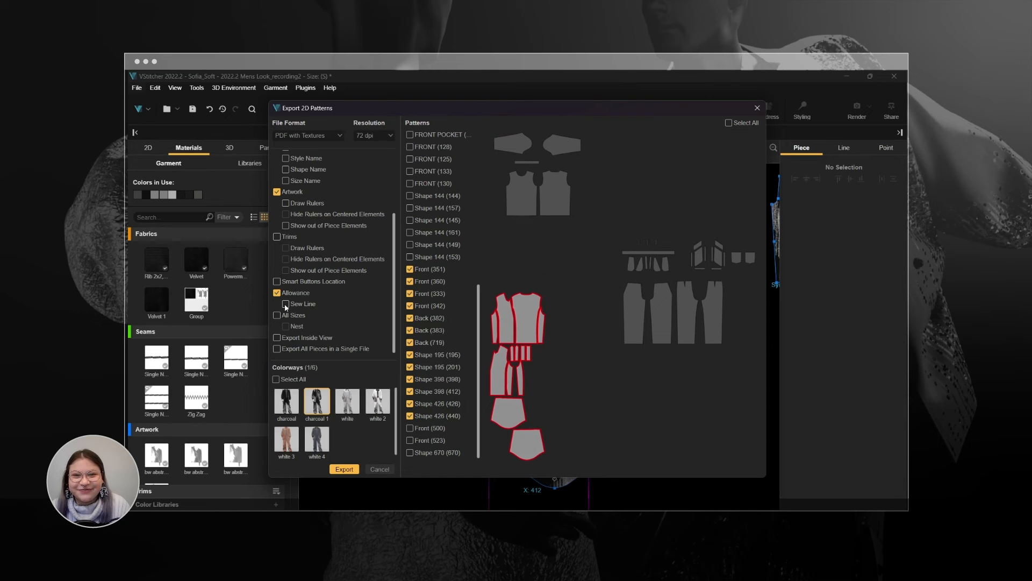
click(275, 281)
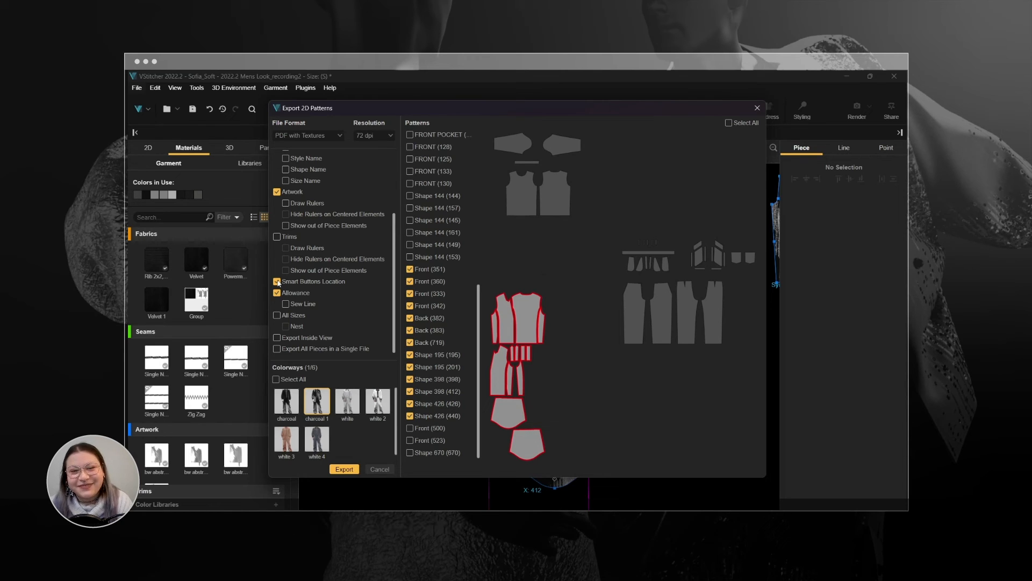
click(344, 469)
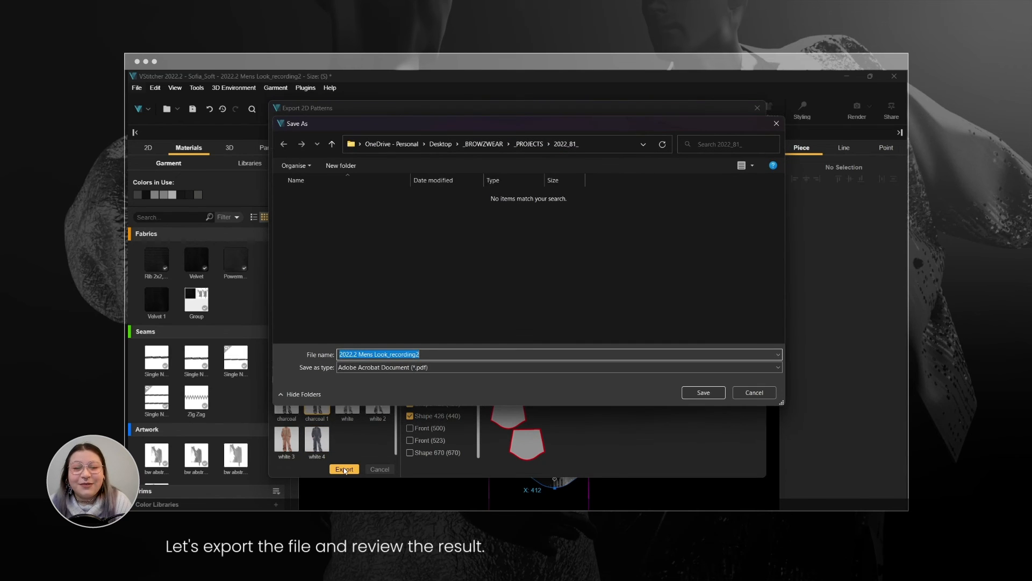
- Save the exported PDF and scroll through the textured jacket pieces in Chrome
click(703, 393)
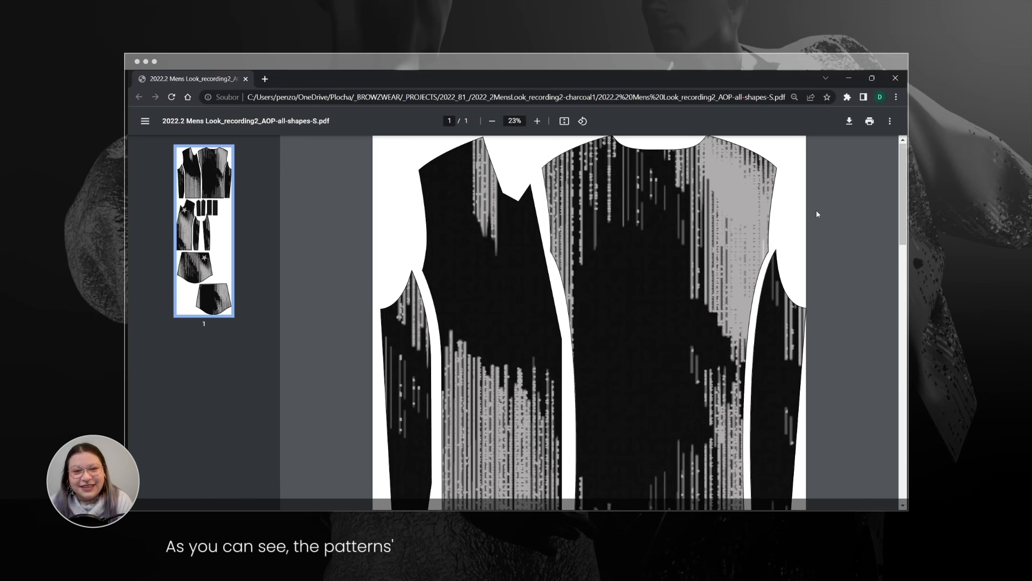
scroll(down, 3)
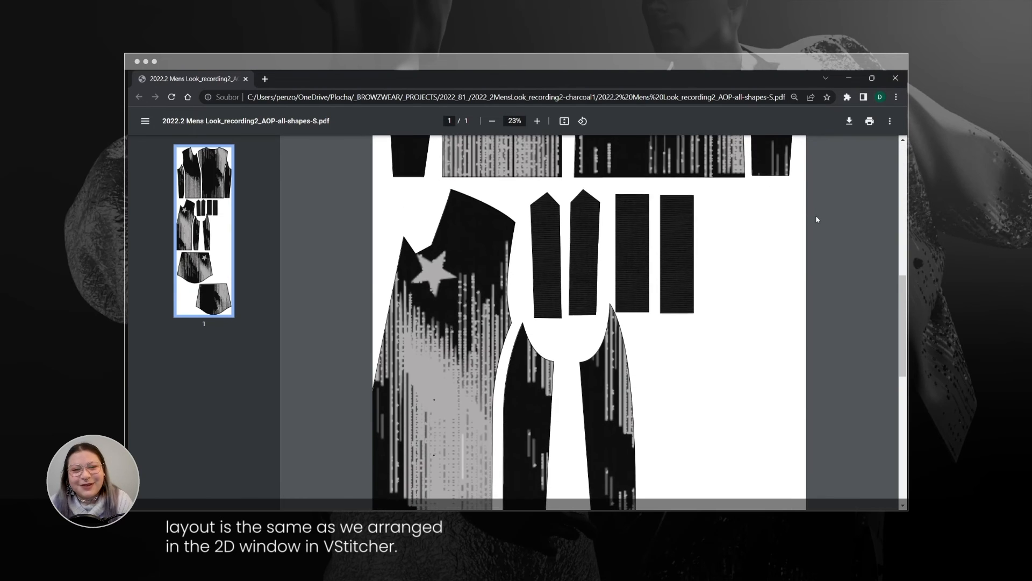
scroll(down, 3)
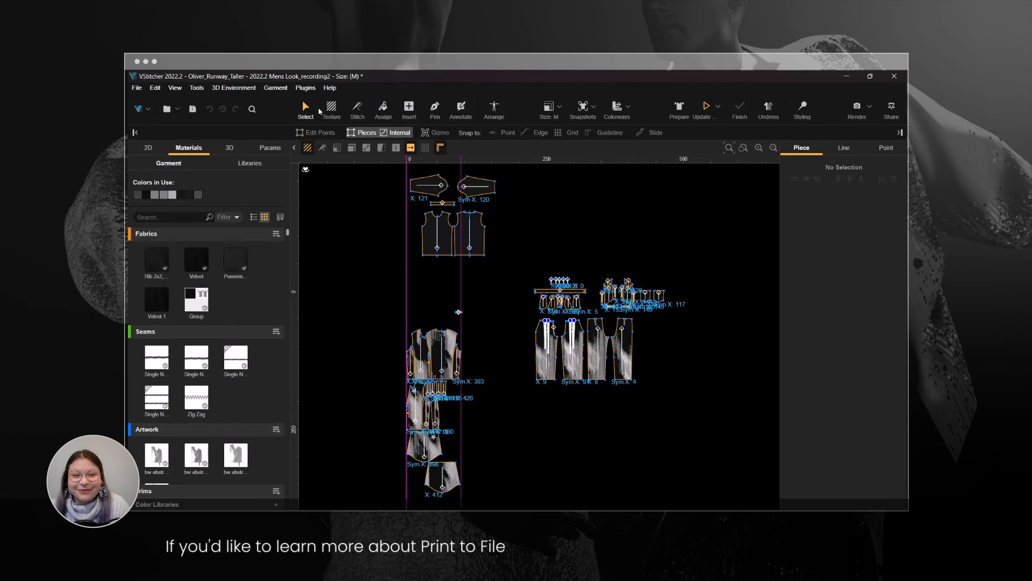
- Use Help's Integrated Search to open the 'Print to File' article
click(329, 87)
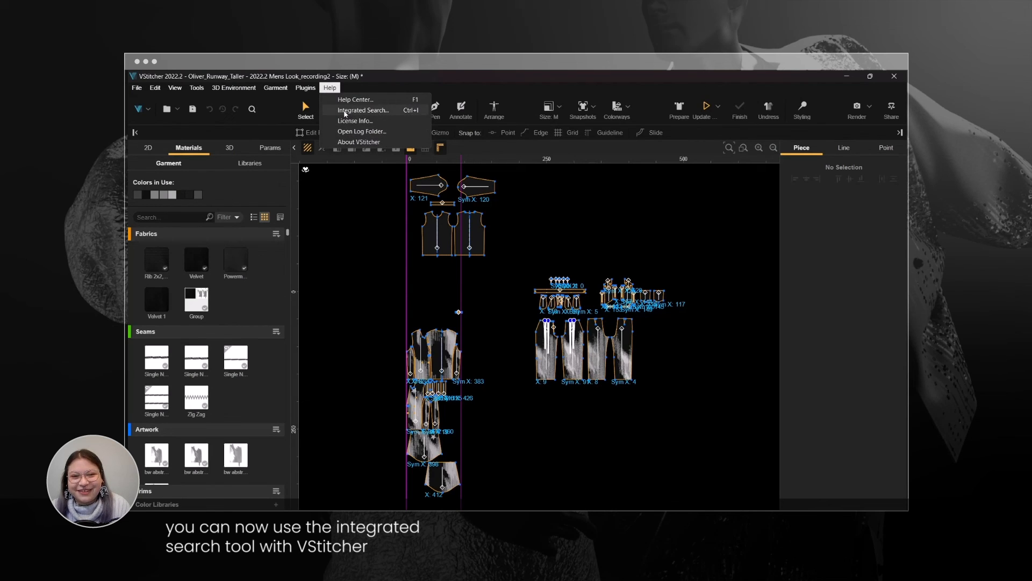
click(361, 110)
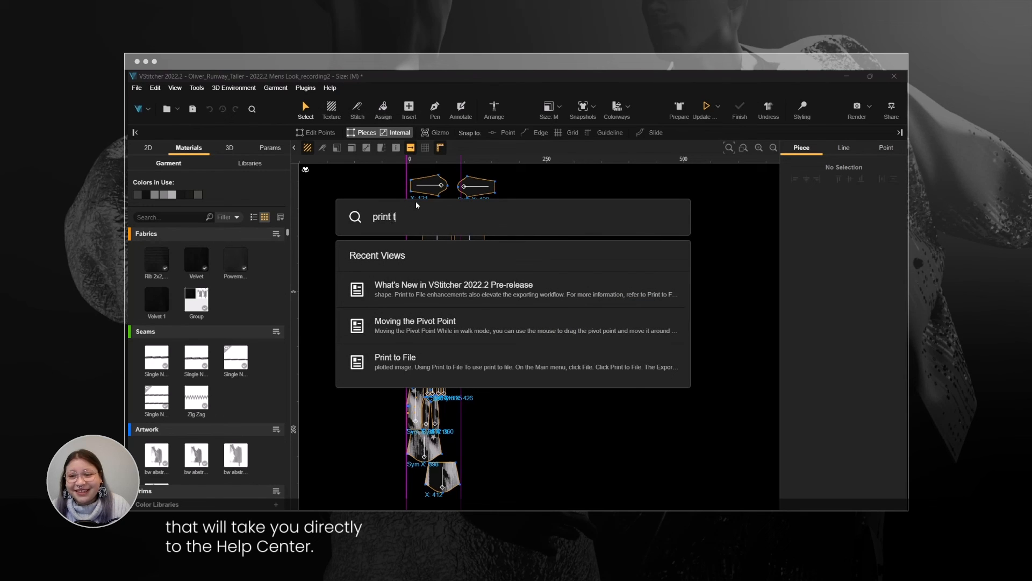
click(395, 361)
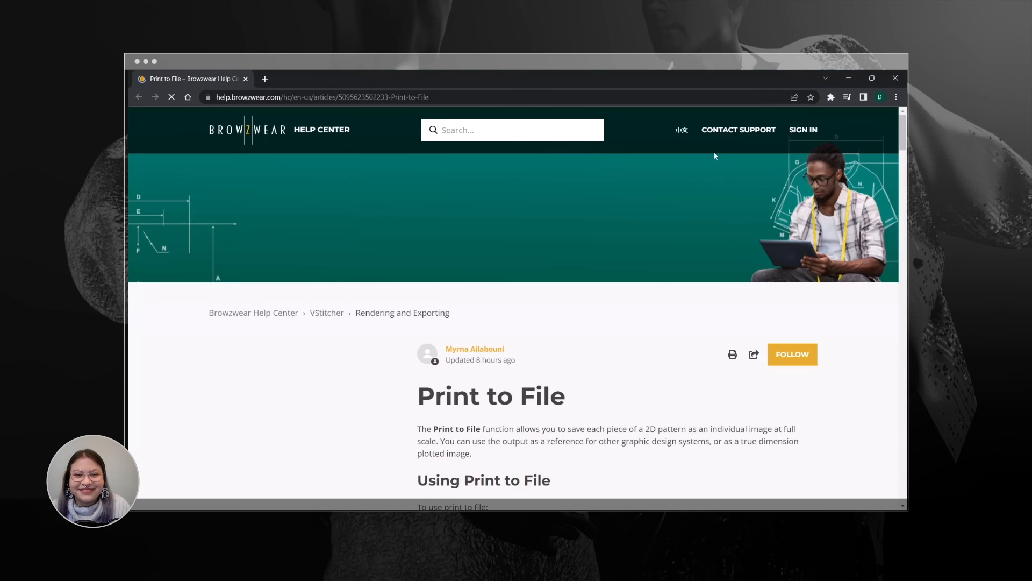